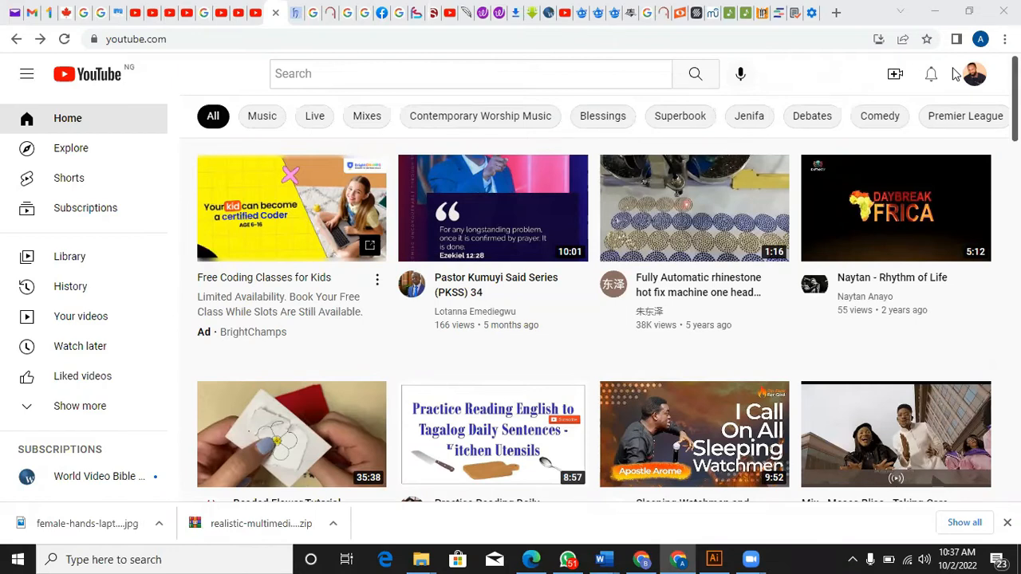
{"action": "mouse_move", "coordinate": [979, 73]}
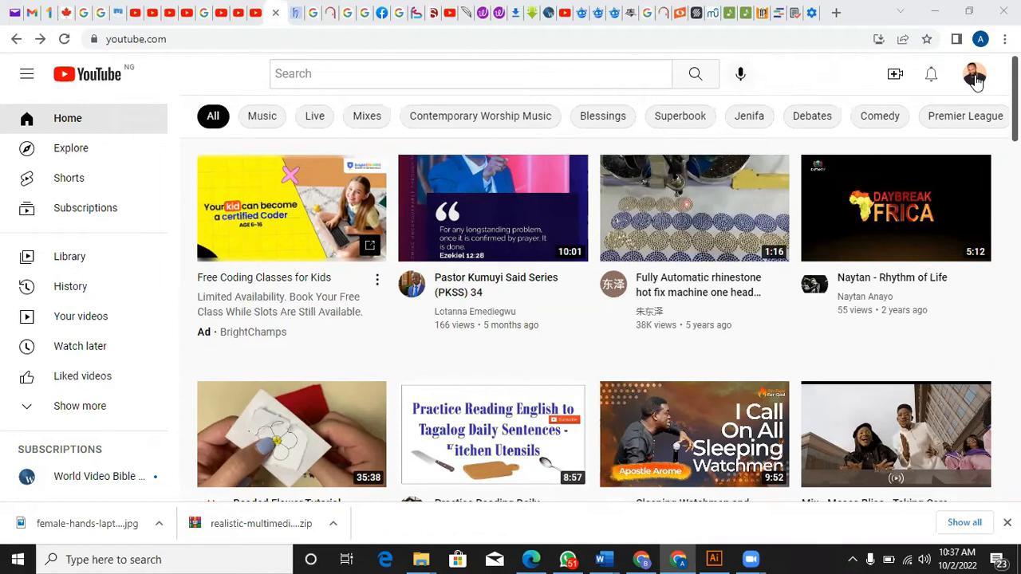
{"action": "mouse_move", "coordinate": [981, 88]}
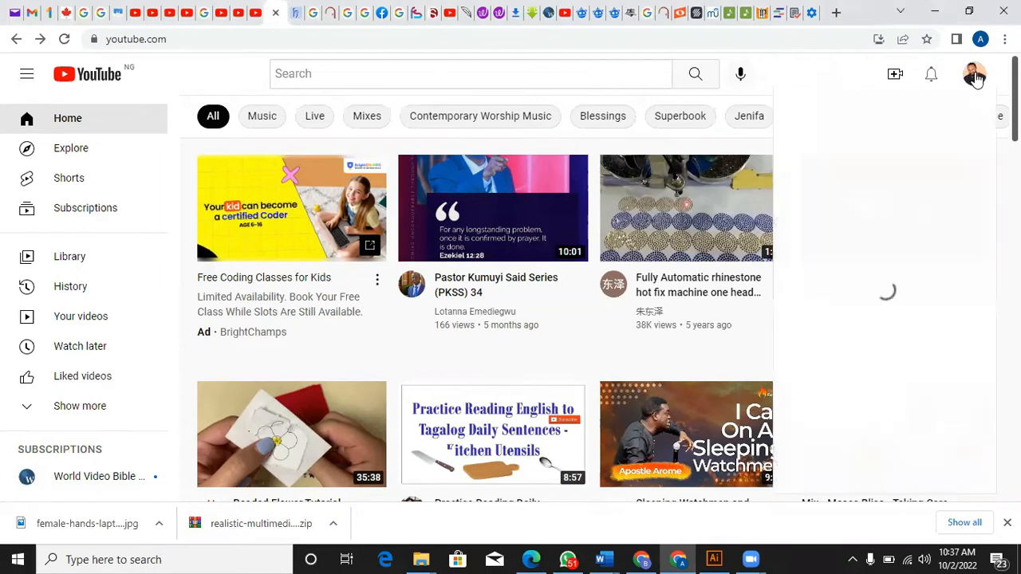
Step: Go to your own channel page via 'Your channel' in the account menu
{"action": "left_click", "coordinate": [977, 74]}
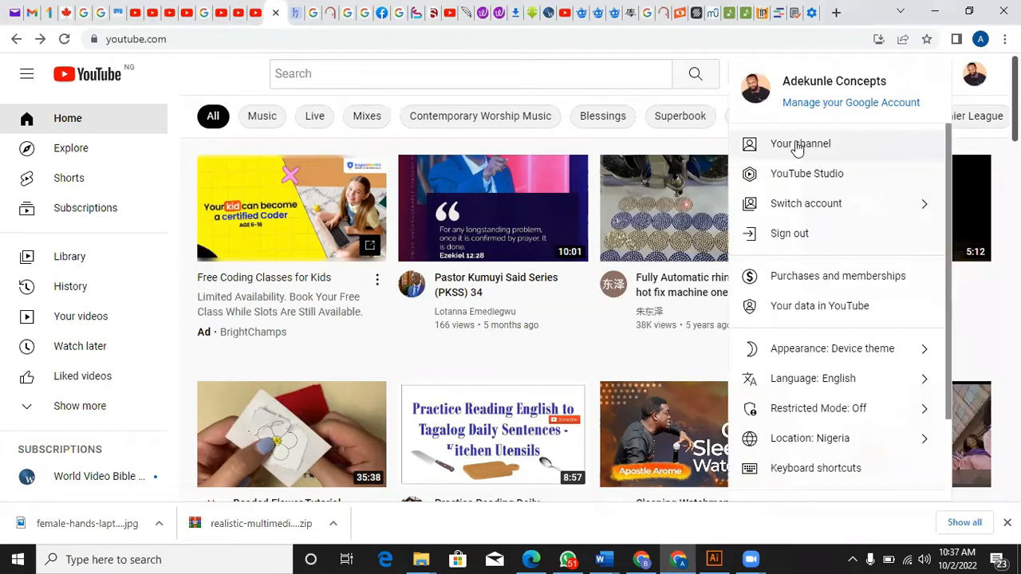
{"action": "mouse_move", "coordinate": [798, 147]}
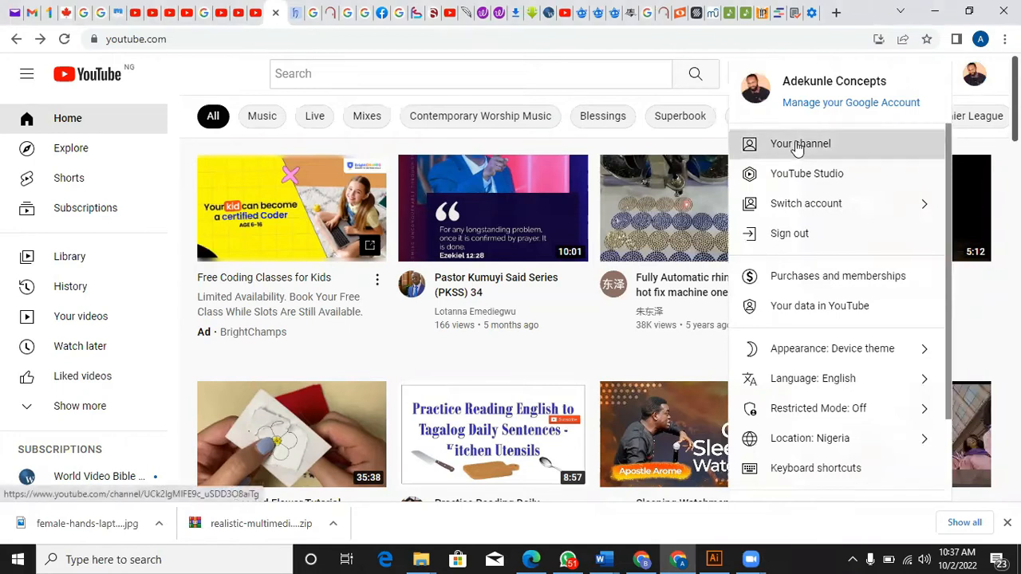
{"action": "left_click", "coordinate": [799, 144]}
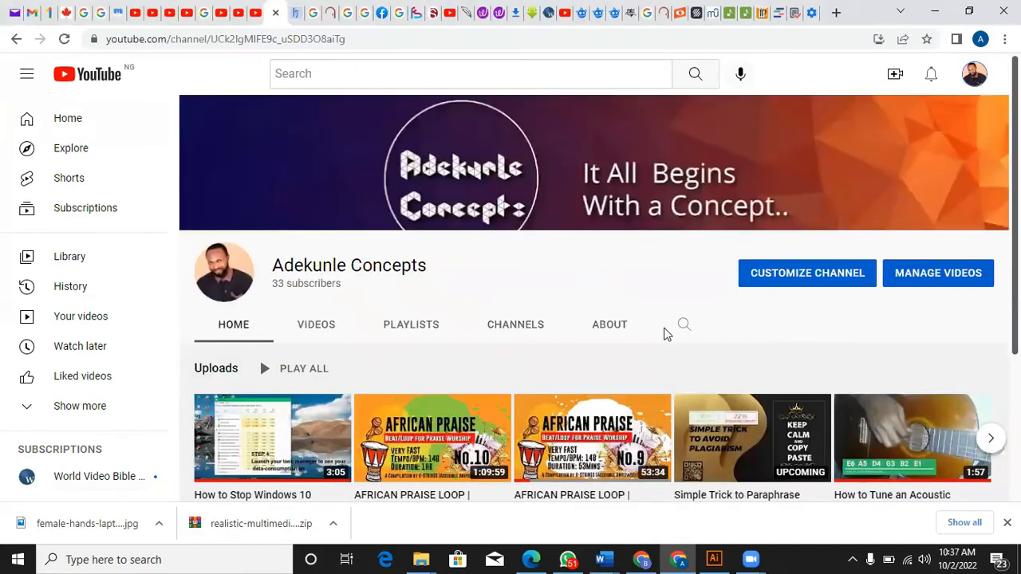
{"action": "mouse_move", "coordinate": [788, 277]}
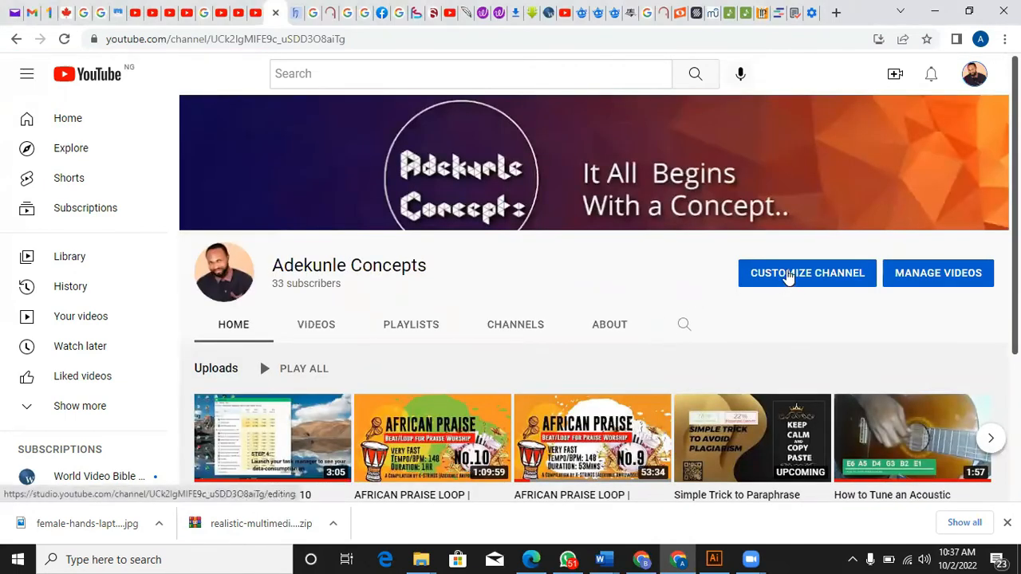
Step: Start customizing the channel and show the Branding section with profile picture and banner
{"action": "left_click", "coordinate": [807, 273]}
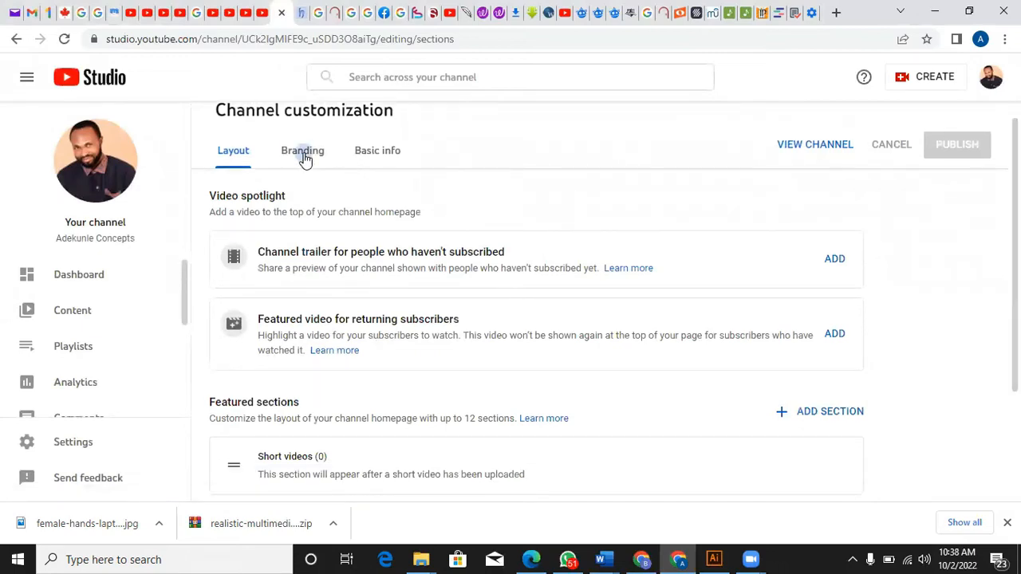
{"action": "left_click", "coordinate": [303, 150]}
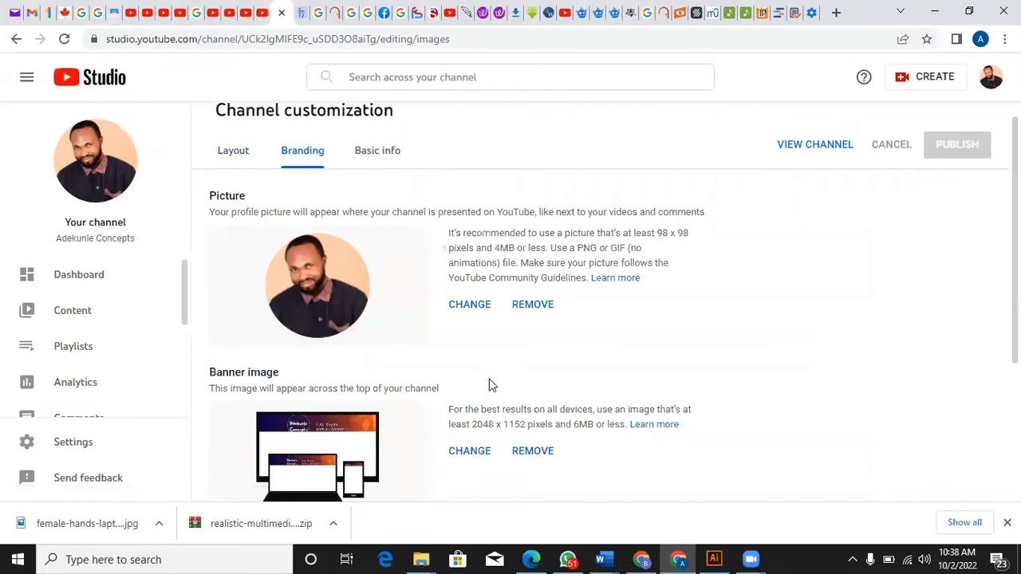
{"action": "mouse_move", "coordinate": [389, 185]}
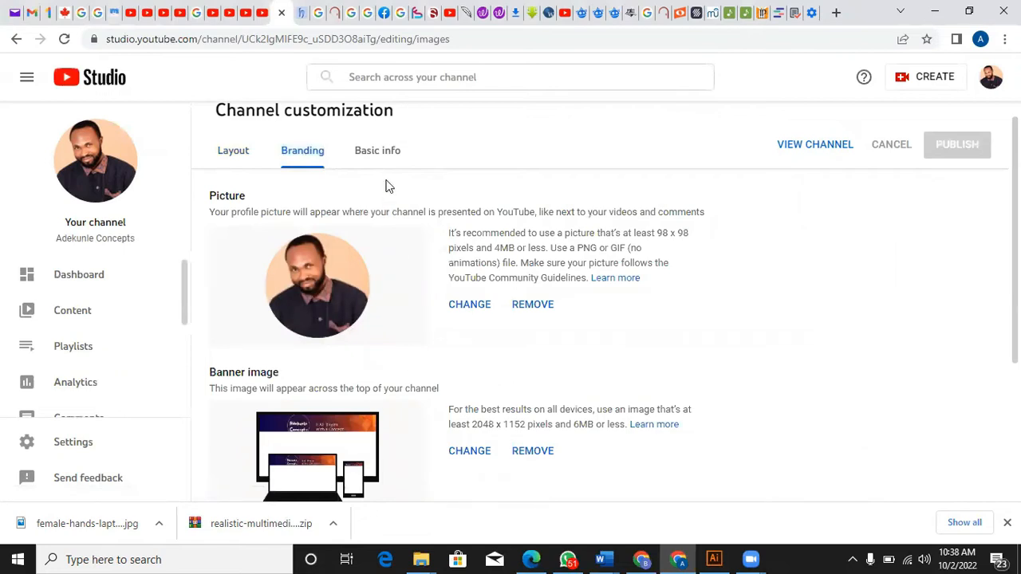
{"action": "mouse_move", "coordinate": [335, 291]}
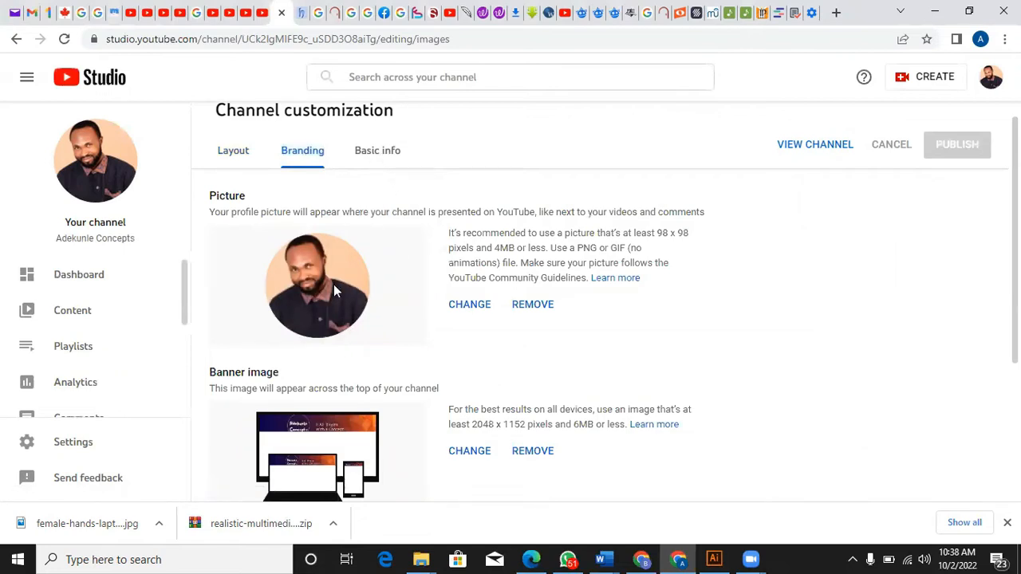
Step: In Basic info, edit the channel name's last word to 'Hub', then restore 'Adekunle Concepts'
{"action": "left_click", "coordinate": [377, 150]}
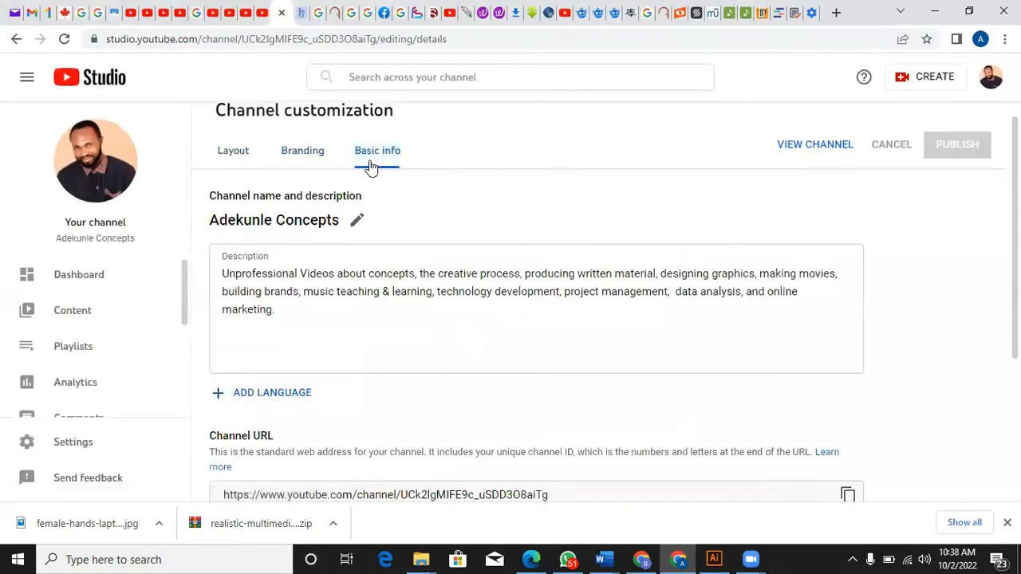
{"action": "mouse_move", "coordinate": [357, 221]}
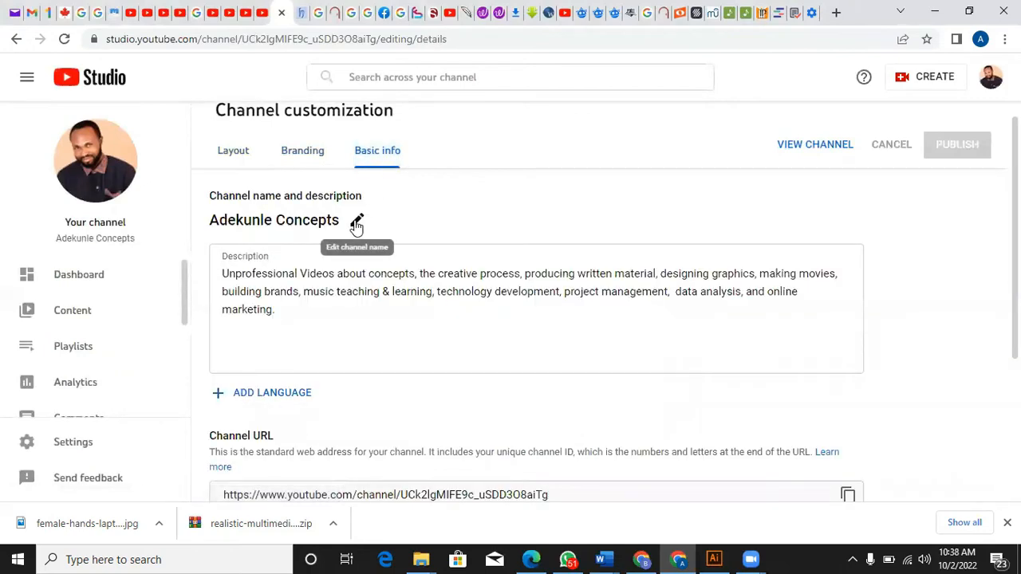
{"action": "left_click", "coordinate": [356, 220]}
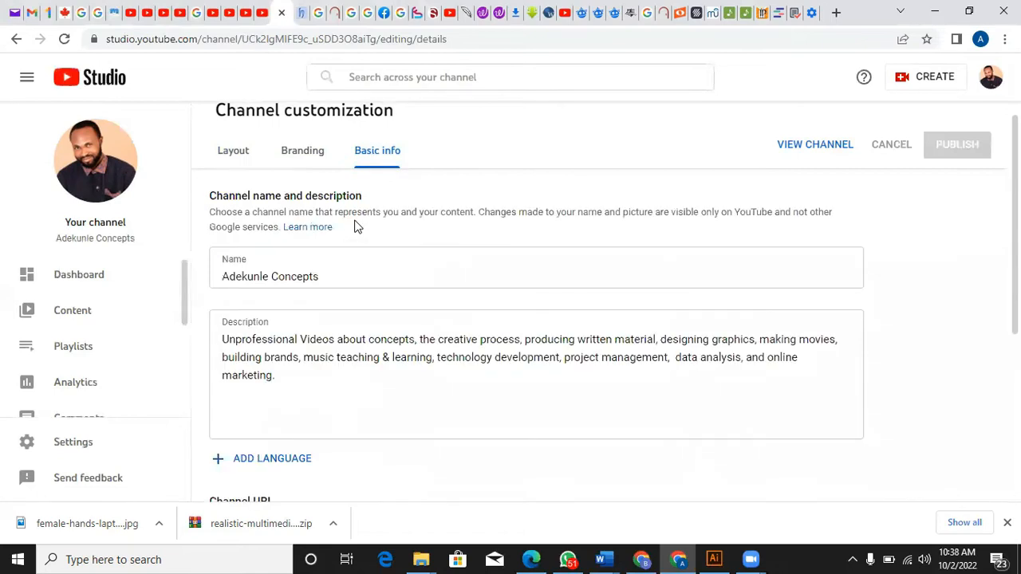
{"action": "left_click", "coordinate": [323, 276]}
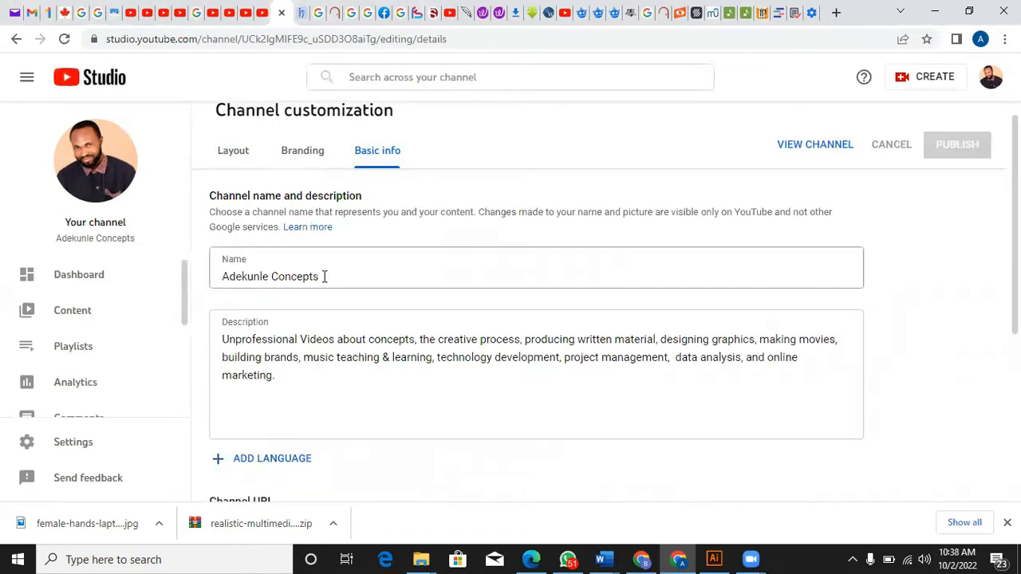
{"action": "double_click", "coordinate": [295, 276]}
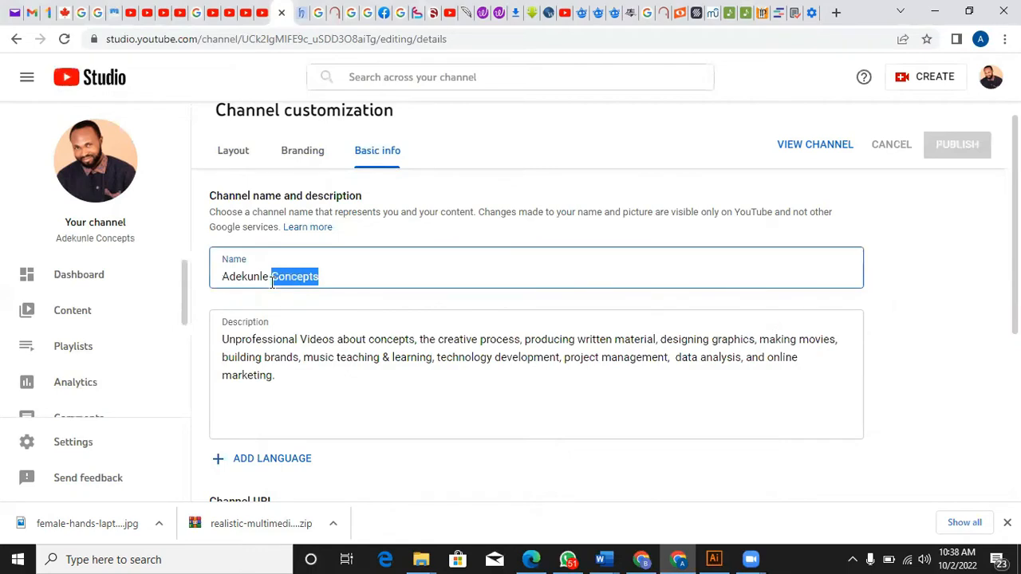
{"action": "type", "text": "H"}
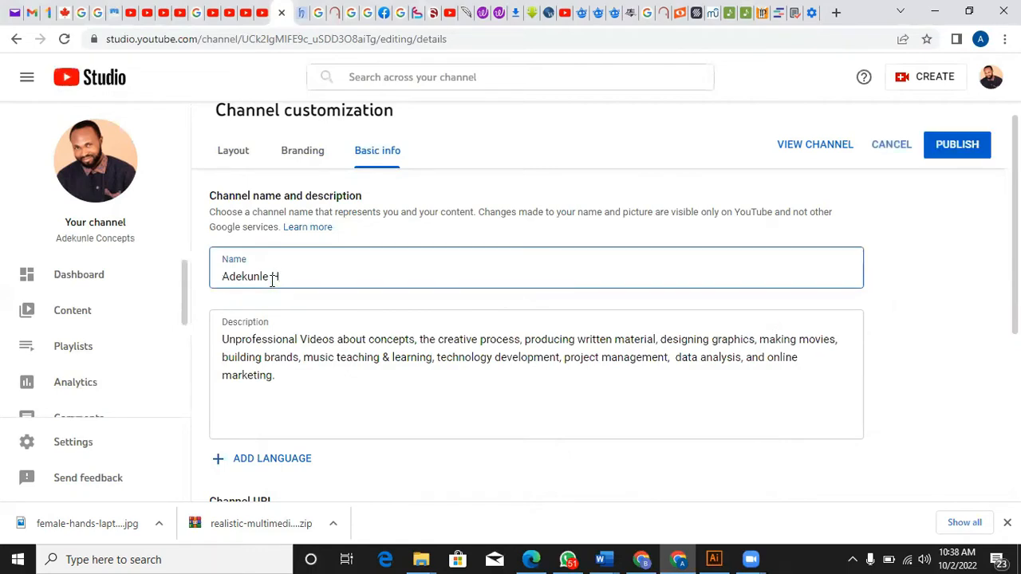
{"action": "type", "text": "ub"}
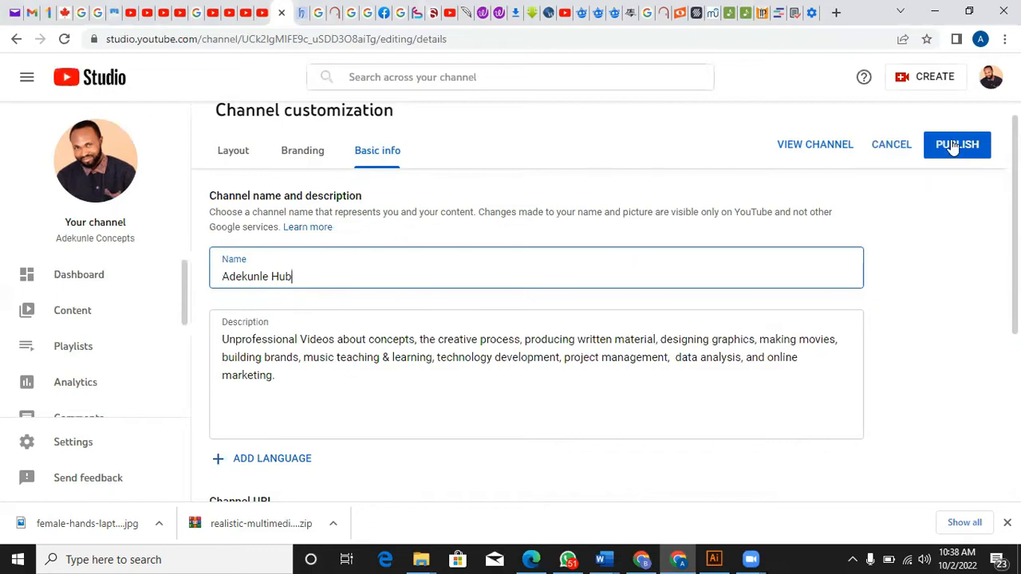
{"action": "mouse_move", "coordinate": [402, 278]}
{"action": "type", "text": "C"}
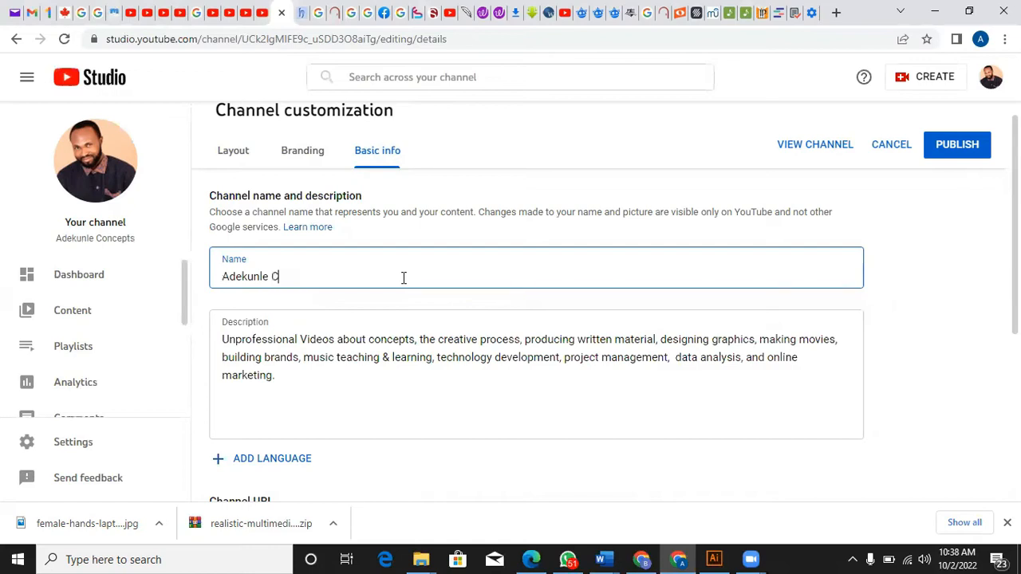
{"action": "type", "text": "oncepts"}
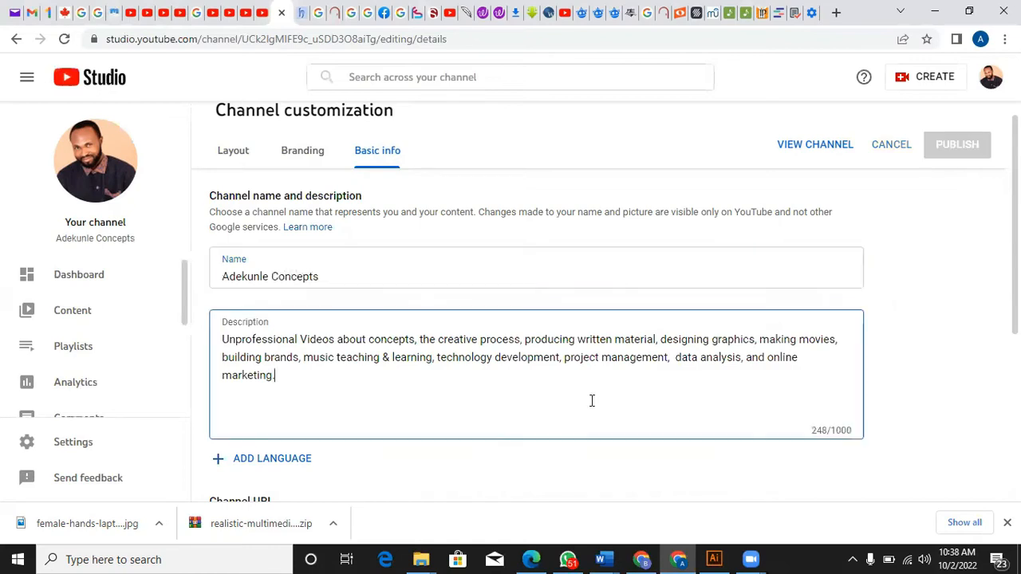
{"action": "type", "text": "mm"}
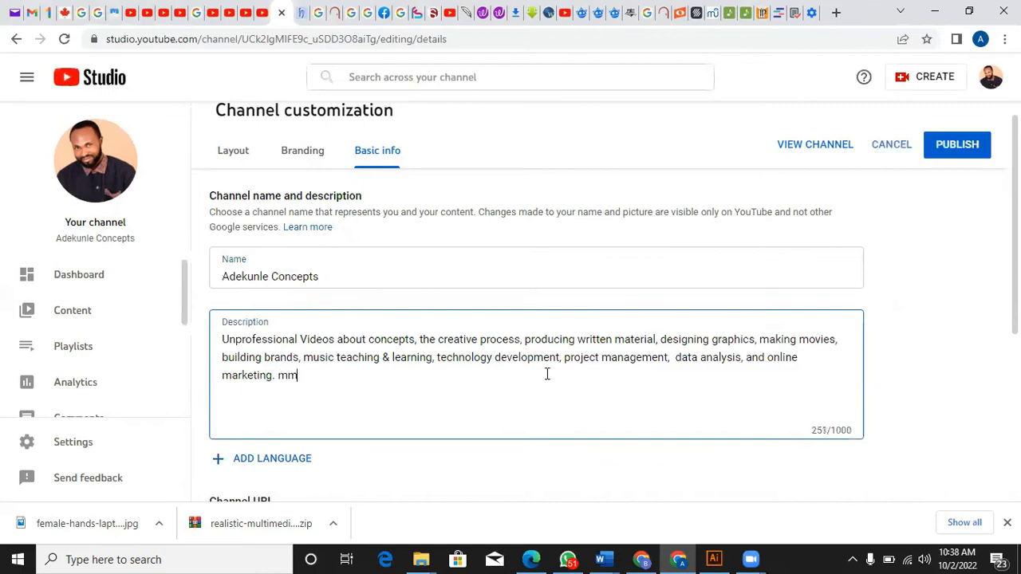
{"action": "mouse_move", "coordinate": [957, 143]}
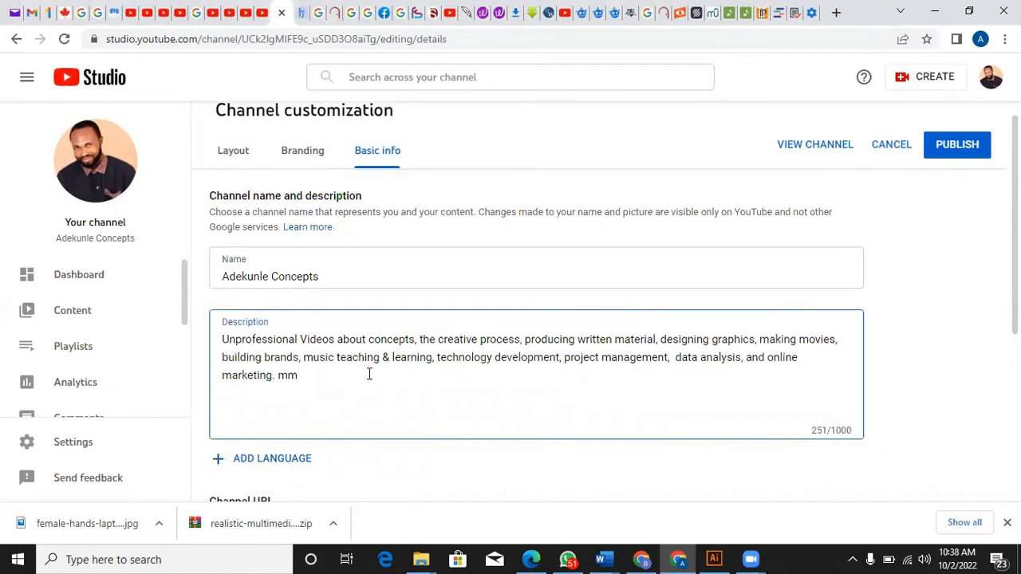
{"action": "key", "text": "BackSpace"}
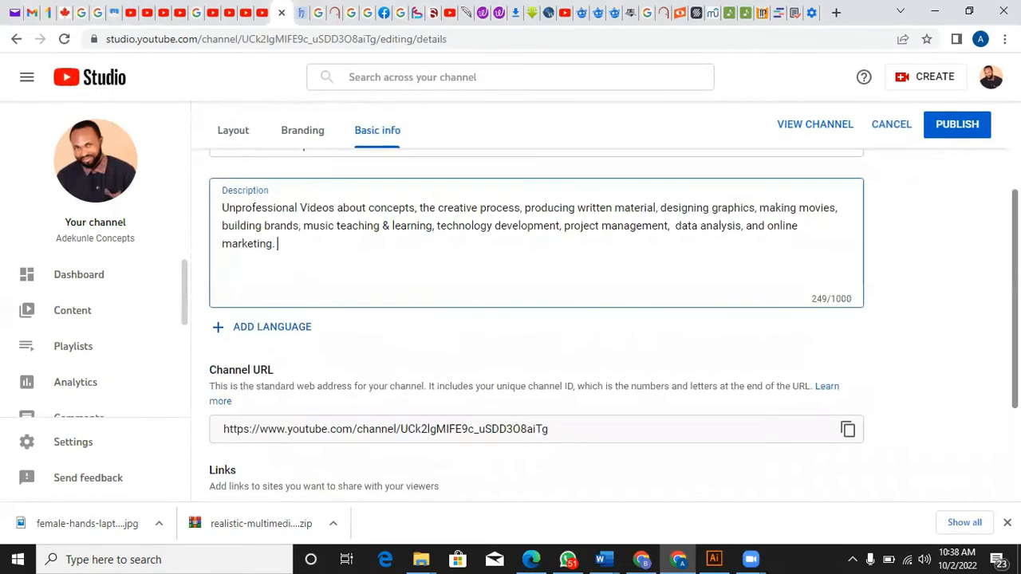
{"action": "scroll", "scroll_direction": "down", "scroll_amount": 3}
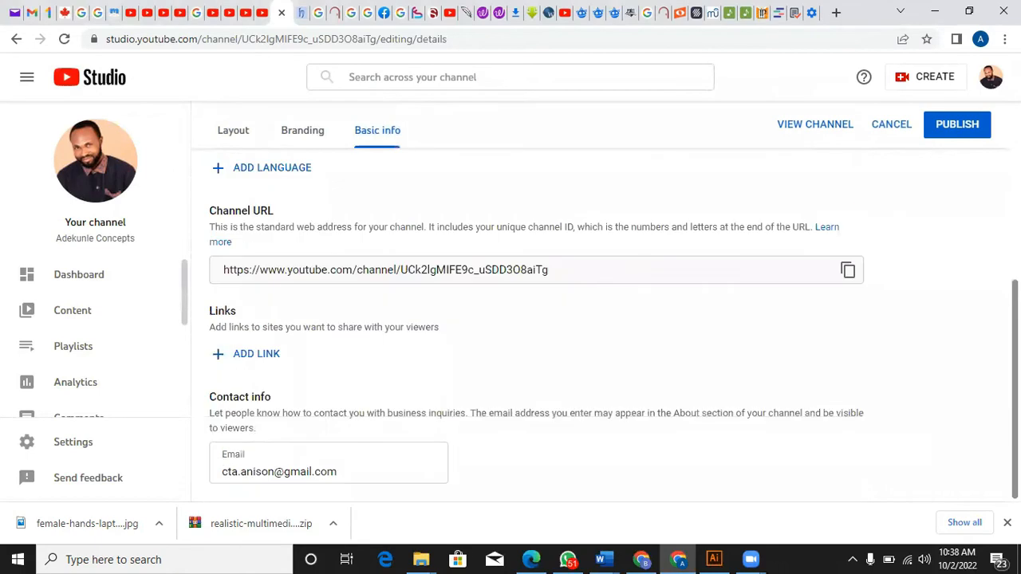
{"action": "scroll", "scroll_direction": "up", "scroll_amount": 3}
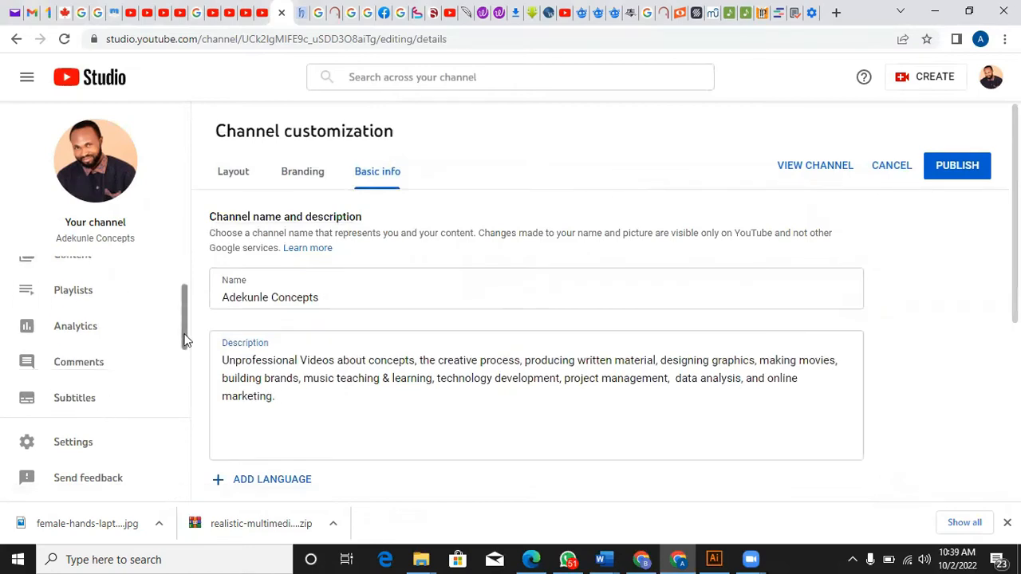
{"action": "scroll", "scroll_direction": "down", "scroll_amount": 3}
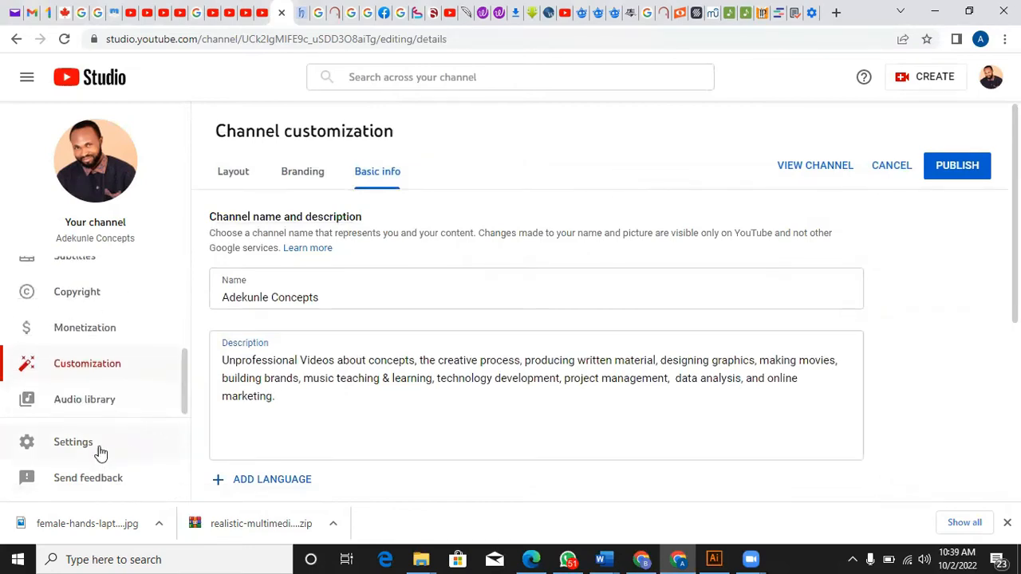
Step: Show the Channel section's Advanced settings scrolled down to Other settings
{"action": "left_click", "coordinate": [73, 442]}
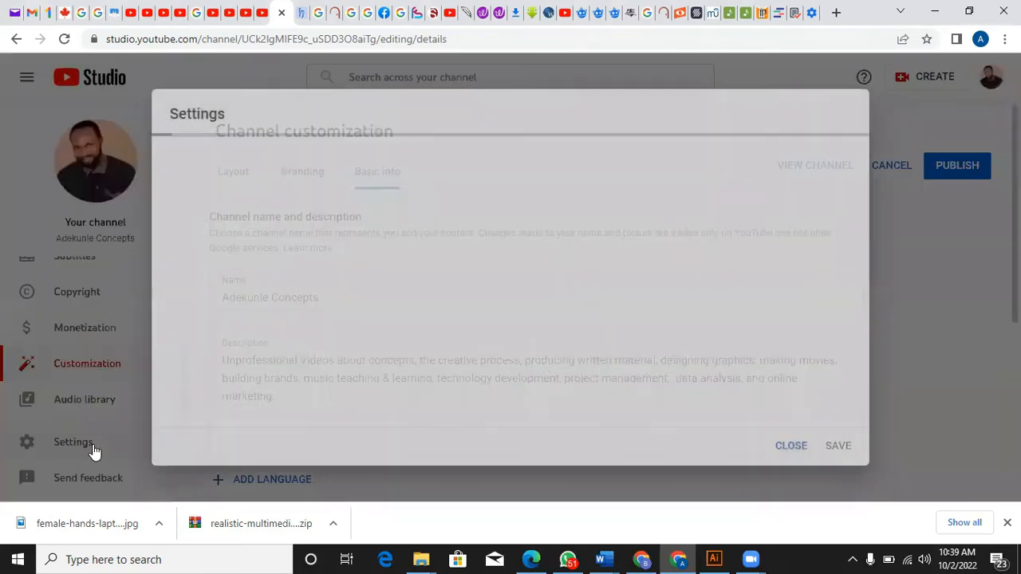
{"action": "left_click", "coordinate": [74, 441]}
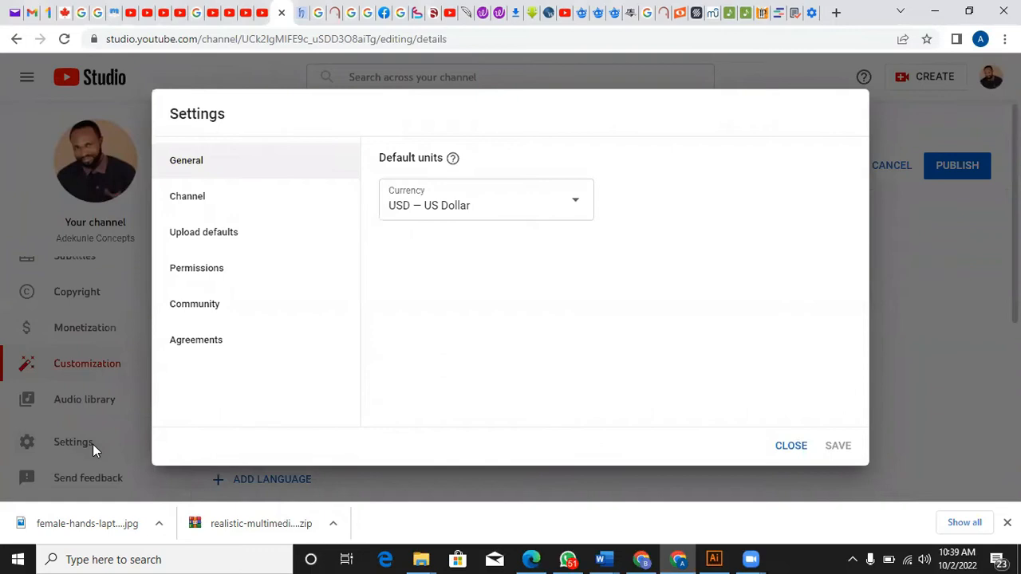
{"action": "left_click", "coordinate": [186, 196]}
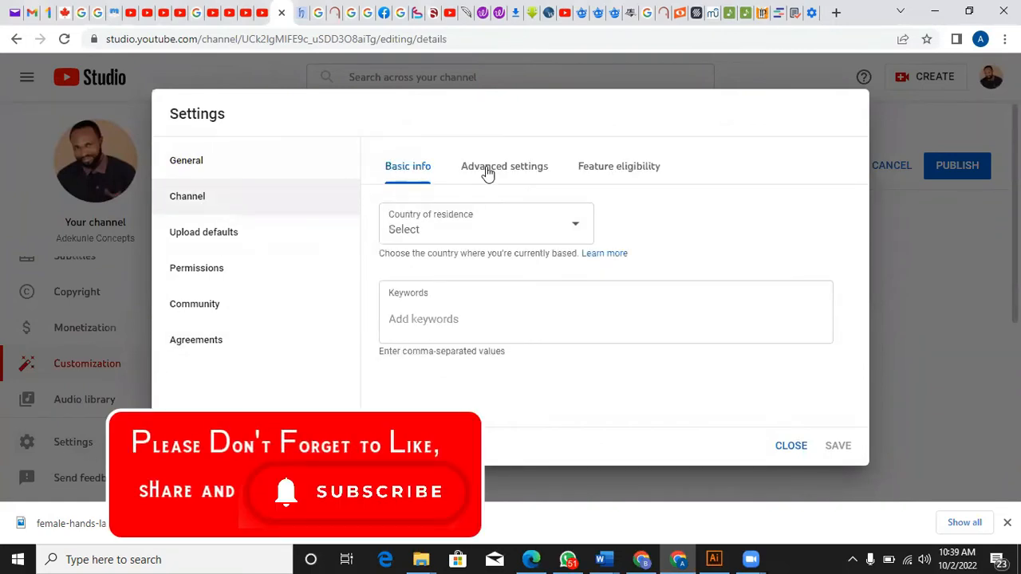
{"action": "left_click", "coordinate": [504, 166]}
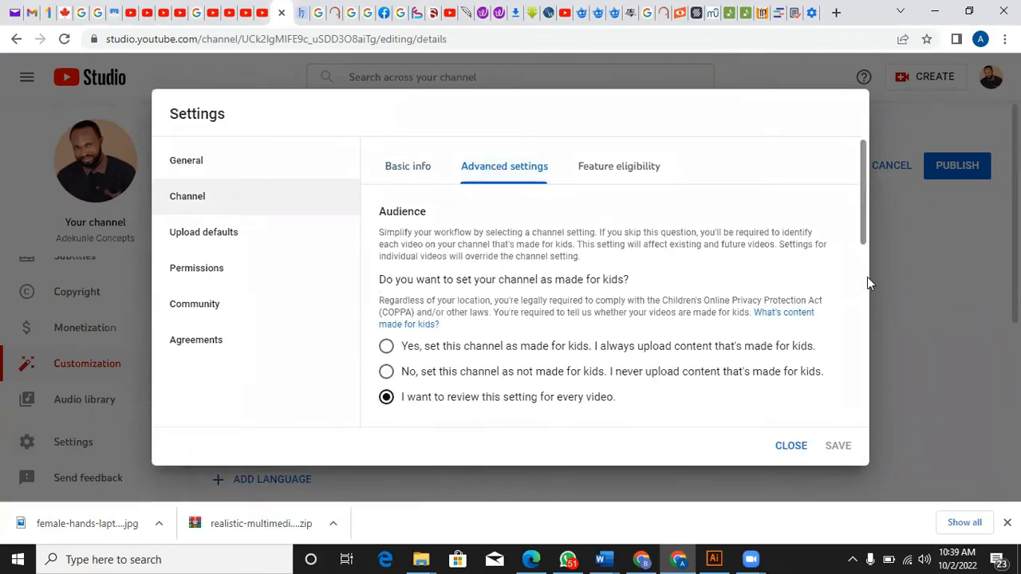
{"action": "scroll", "scroll_direction": "down", "scroll_amount": 3}
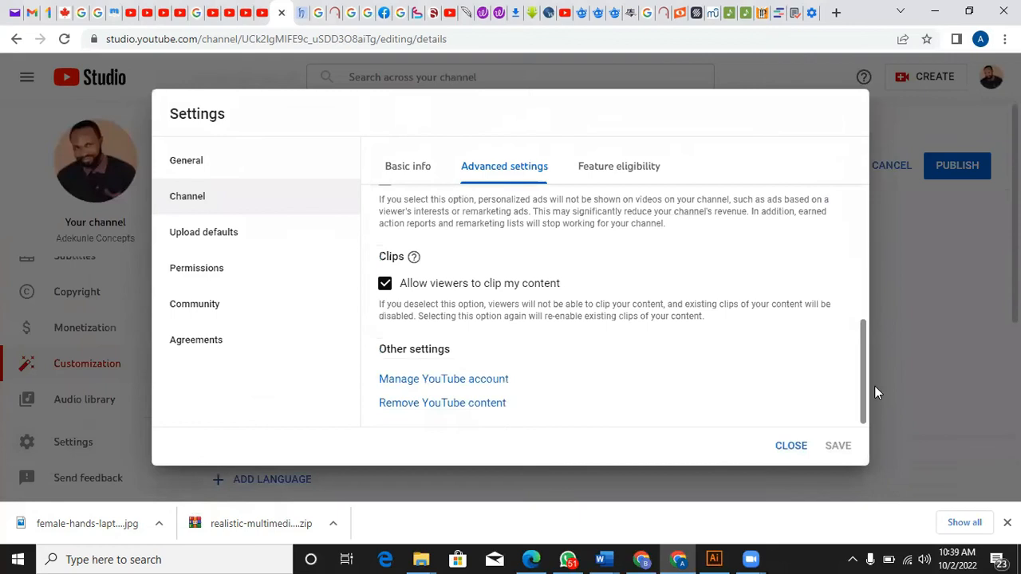
{"action": "mouse_move", "coordinate": [449, 385]}
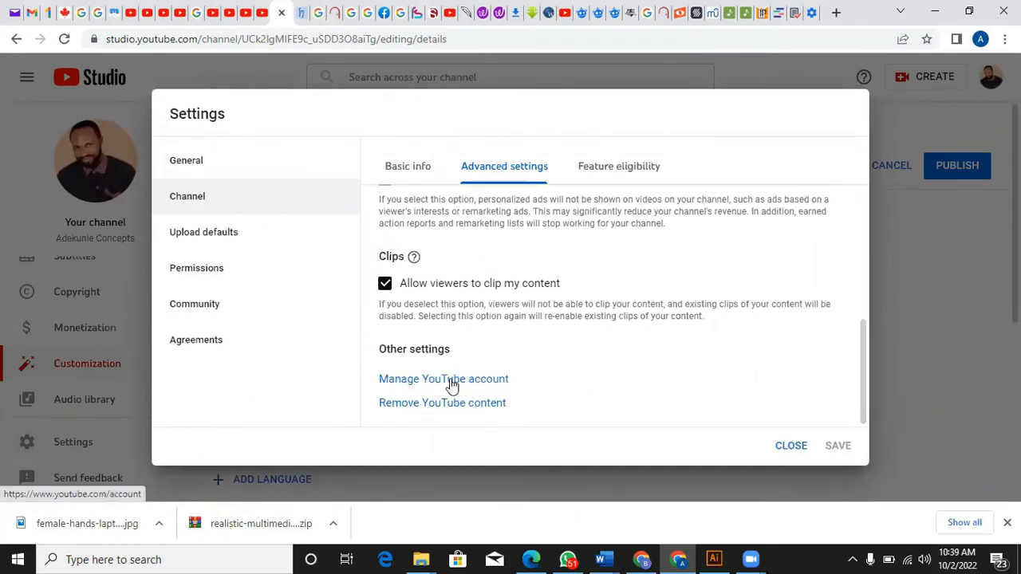
Step: Go to 'Manage YouTube account' and choose 'Add or manage your channel(s)'
{"action": "left_click", "coordinate": [444, 380]}
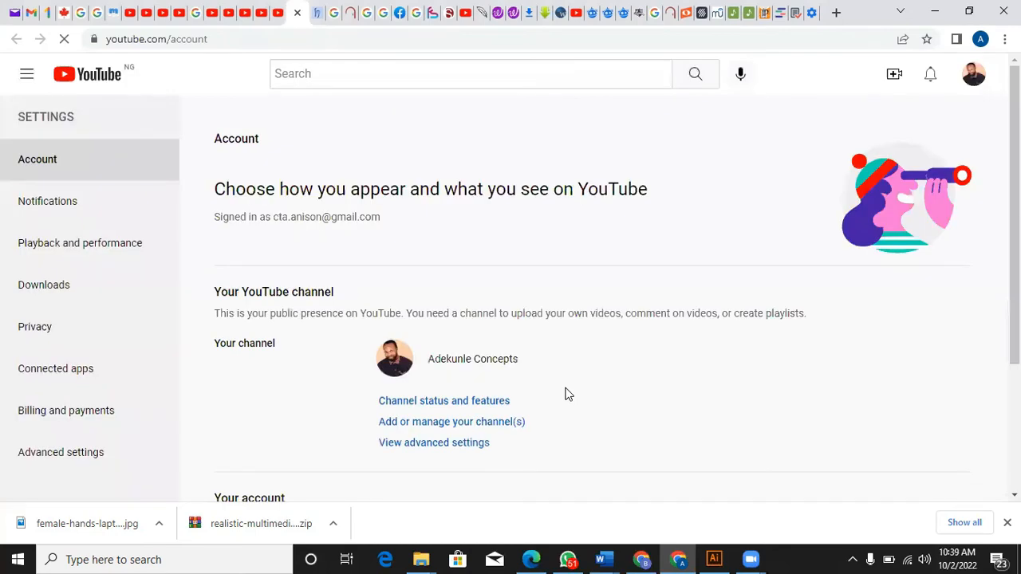
{"action": "mouse_move", "coordinate": [469, 424]}
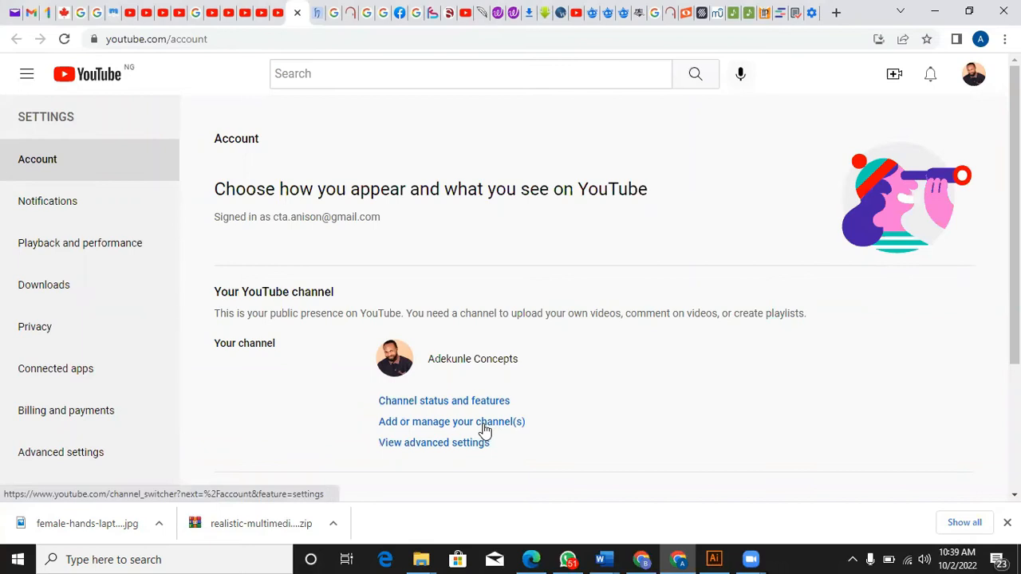
{"action": "mouse_move", "coordinate": [494, 425]}
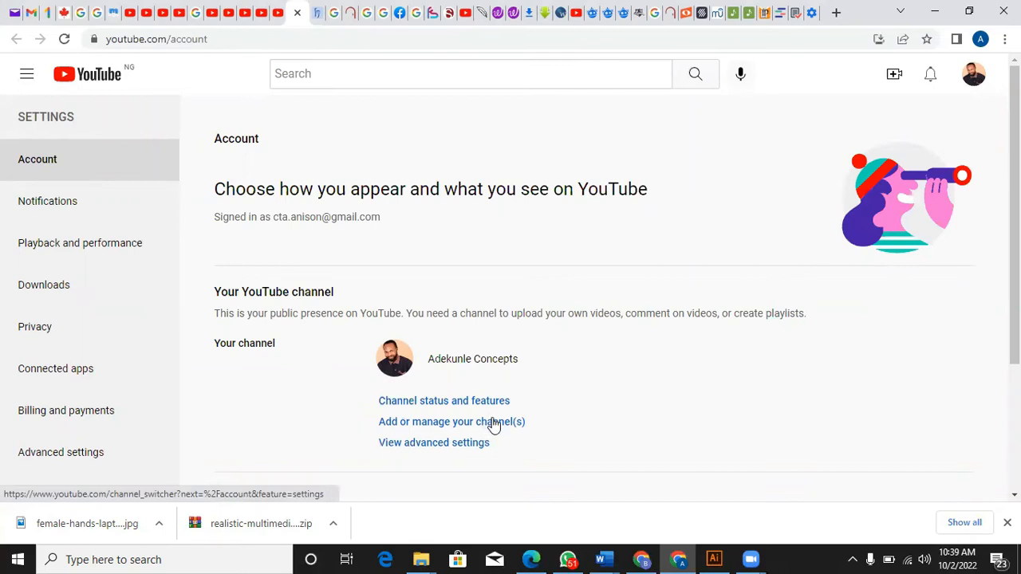
{"action": "left_click", "coordinate": [452, 421]}
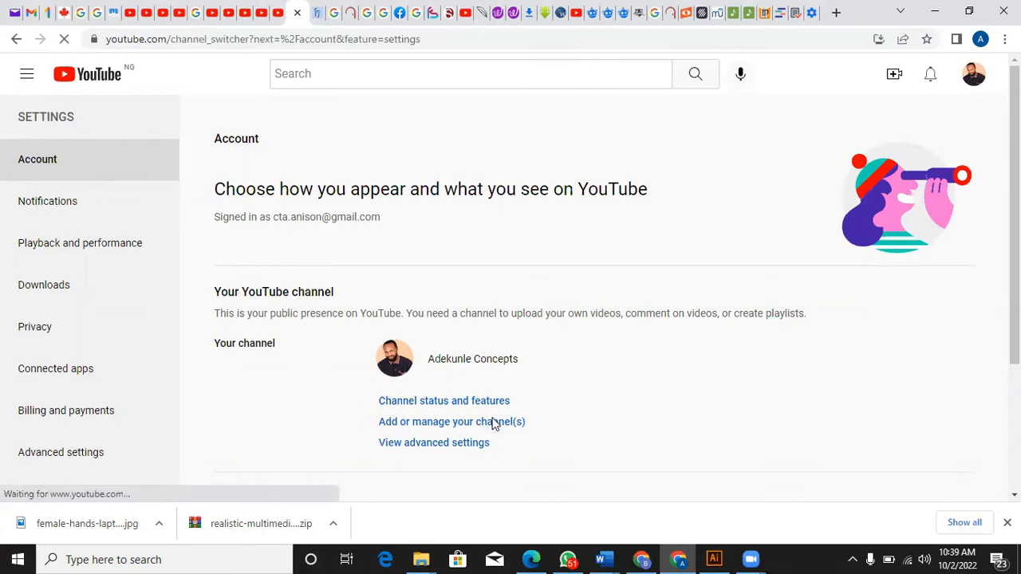
Step: From the Your channels list with Adekunle Concepts and Rock Fx, choose 'Create a channel'
{"action": "left_click", "coordinate": [452, 421]}
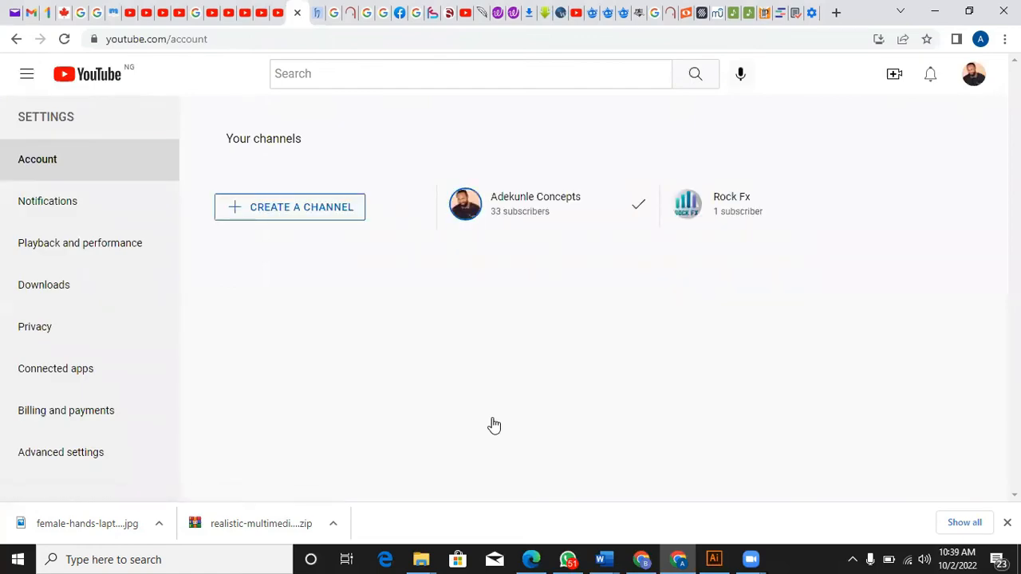
{"action": "mouse_move", "coordinate": [335, 209]}
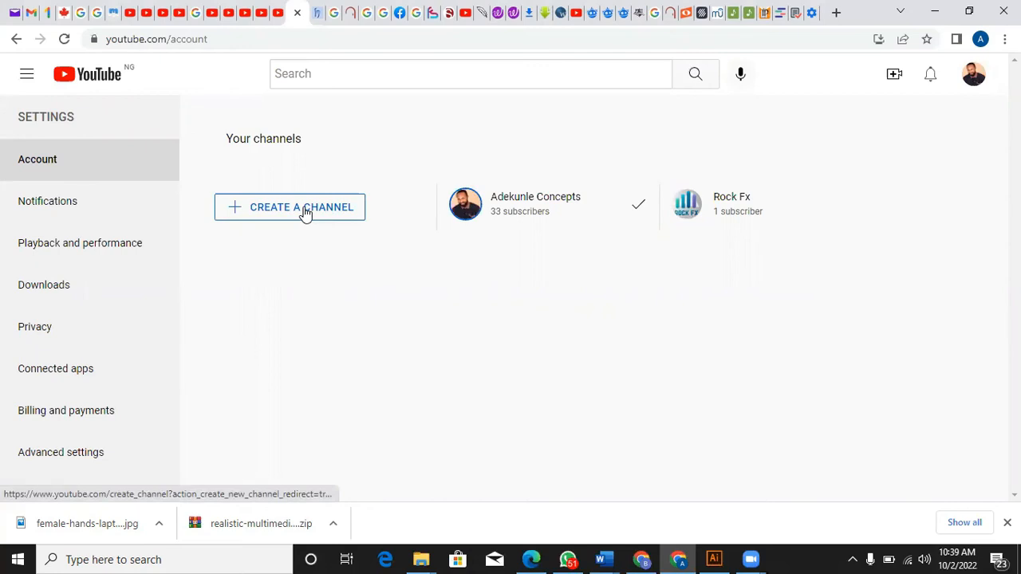
{"action": "left_click", "coordinate": [303, 207]}
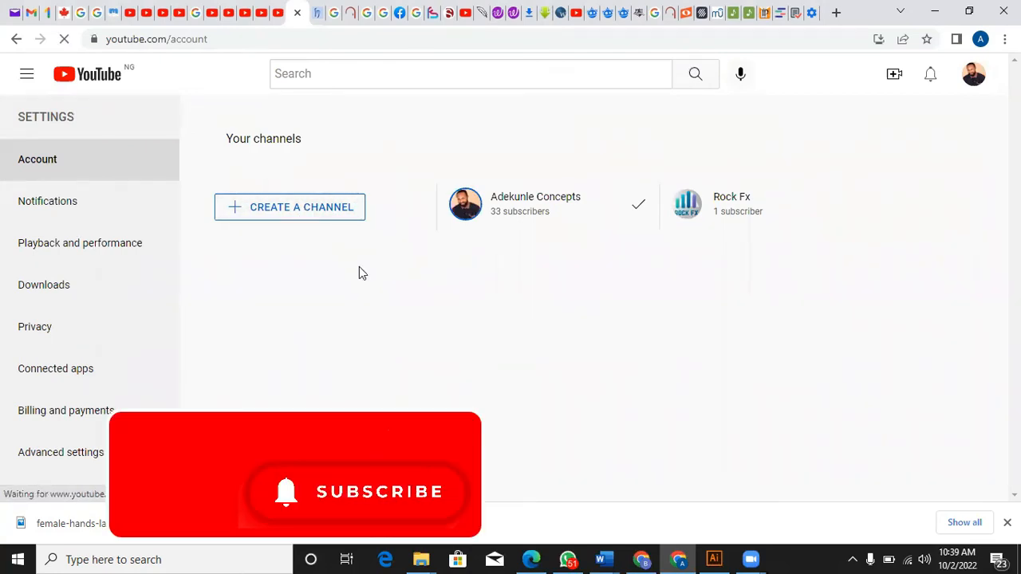
{"action": "left_click", "coordinate": [290, 208]}
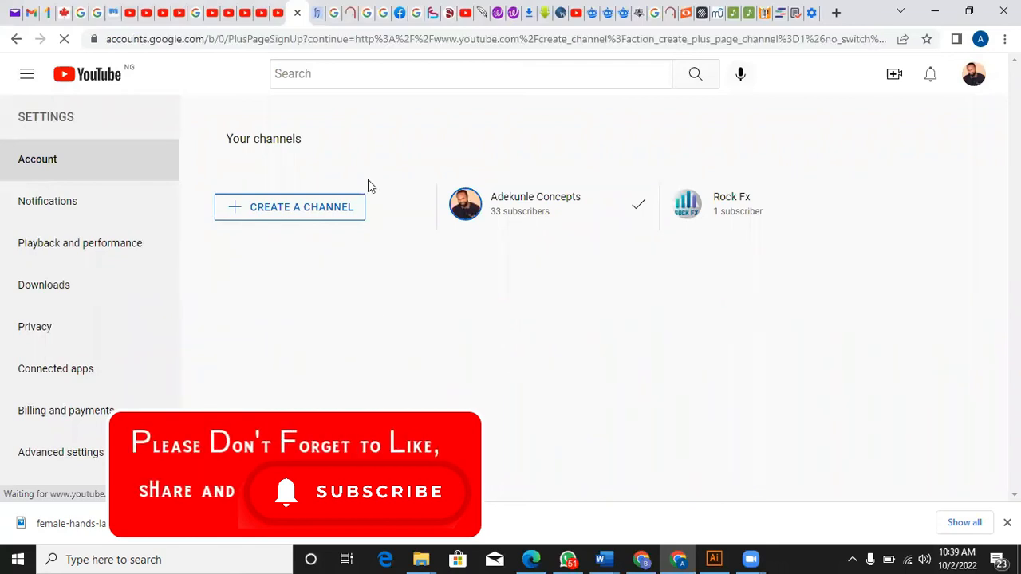
Step: Name the channel 'Tech Reviews', check the 'I understand' acknowledgement, and create it
{"action": "left_click", "coordinate": [290, 208]}
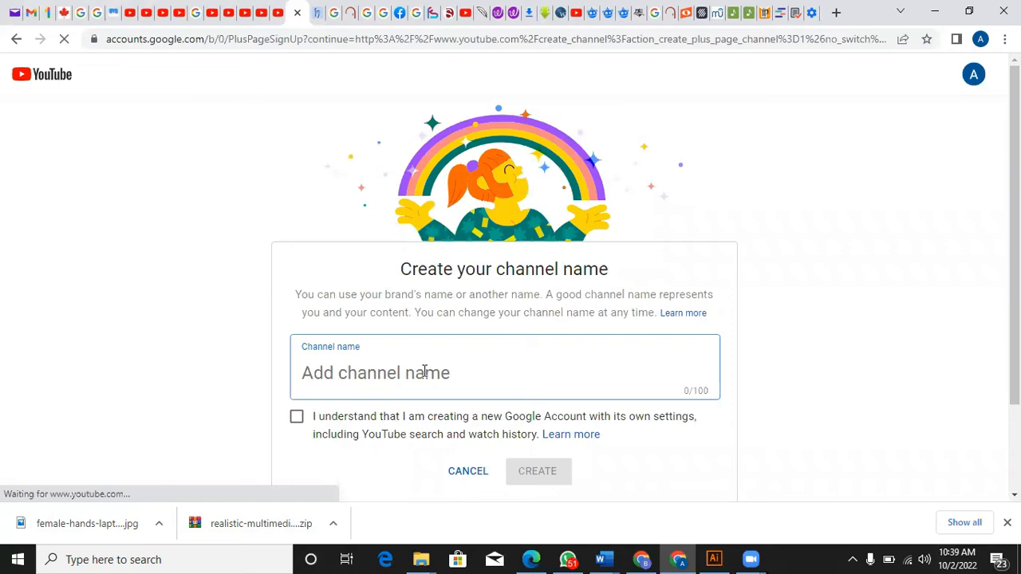
{"action": "type", "text": "Tech Re"}
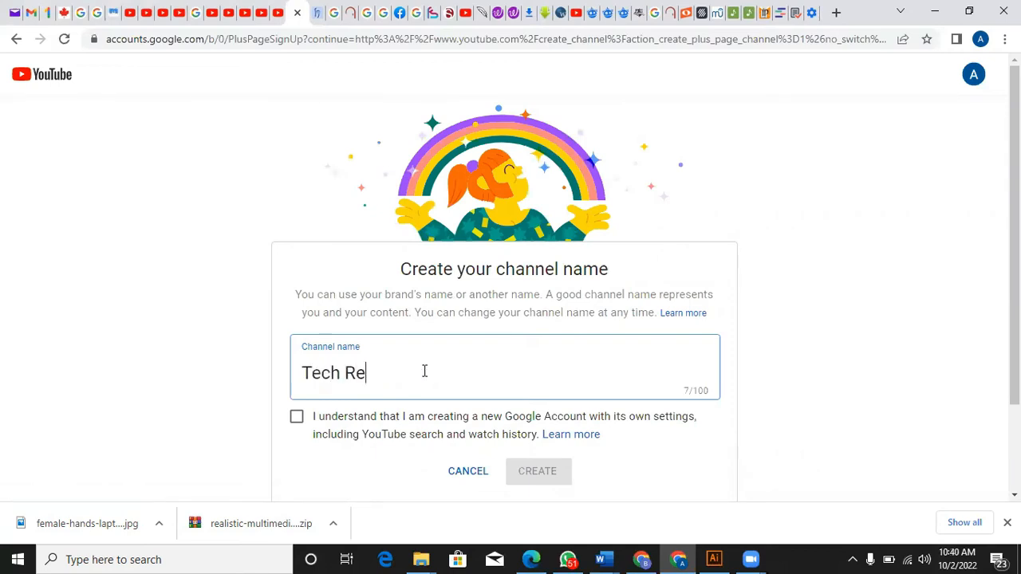
{"action": "type", "text": "views"}
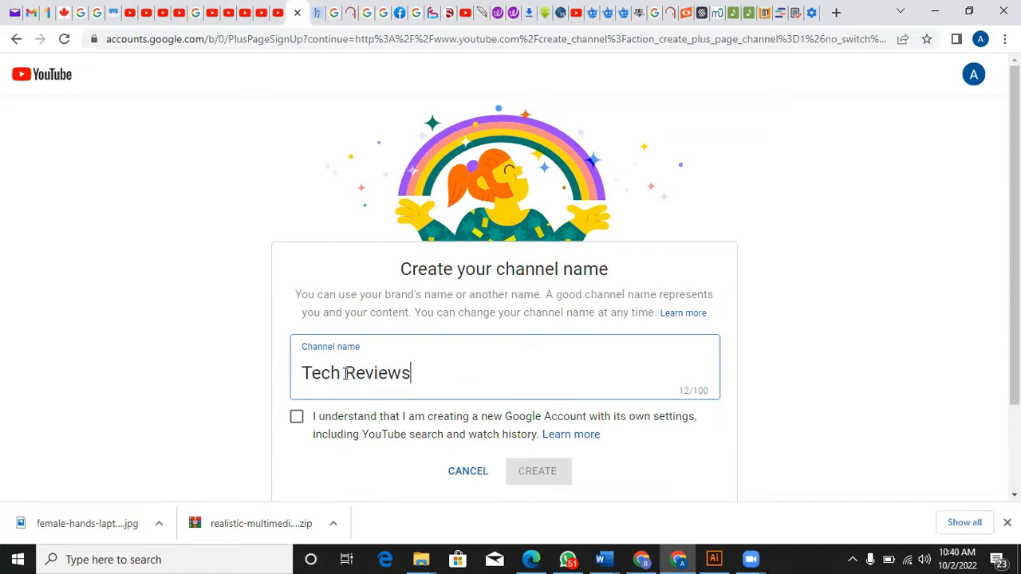
{"action": "mouse_move", "coordinate": [287, 412]}
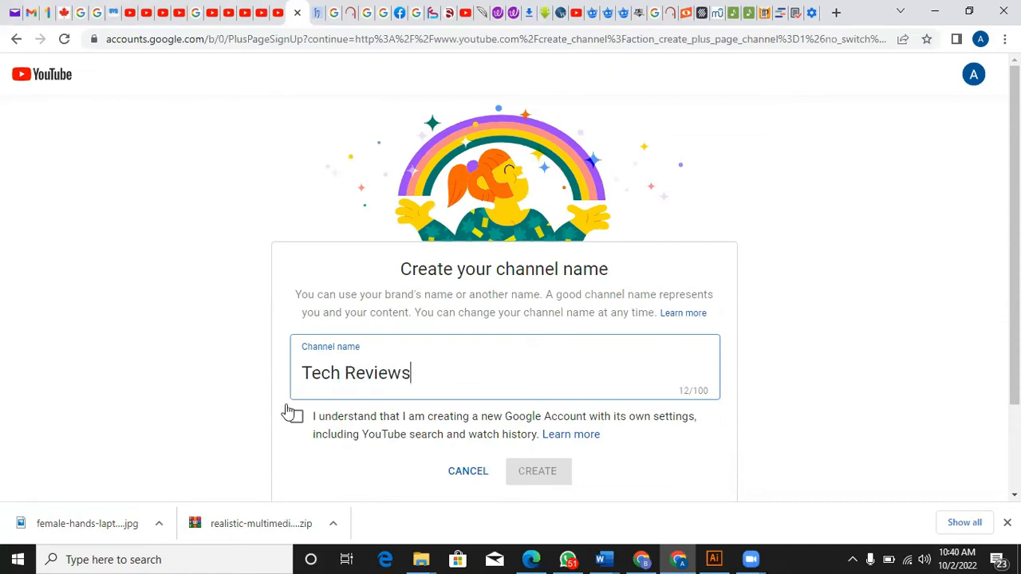
{"action": "left_click", "coordinate": [297, 416]}
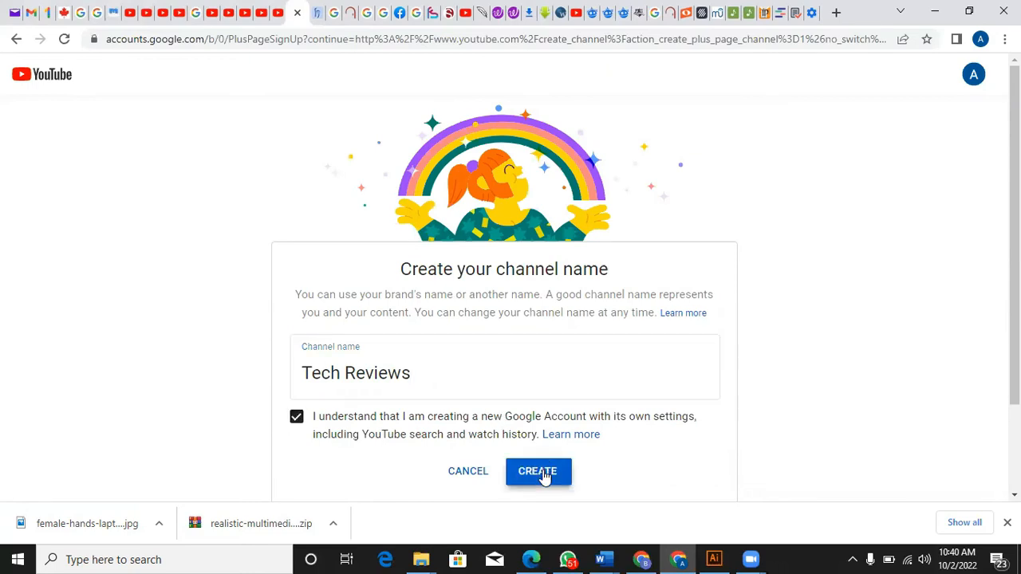
{"action": "left_click", "coordinate": [538, 472]}
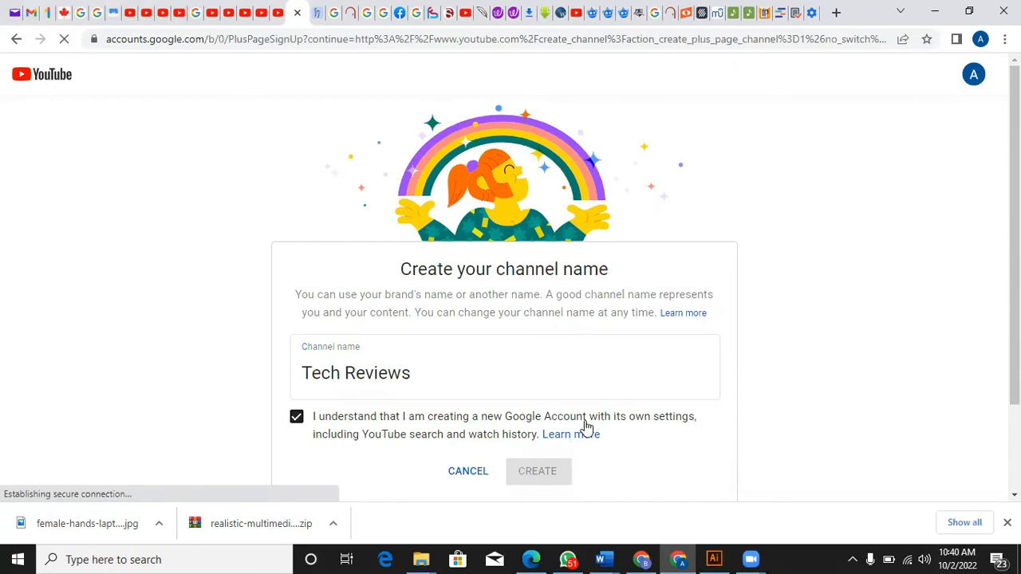
{"action": "left_click", "coordinate": [537, 472]}
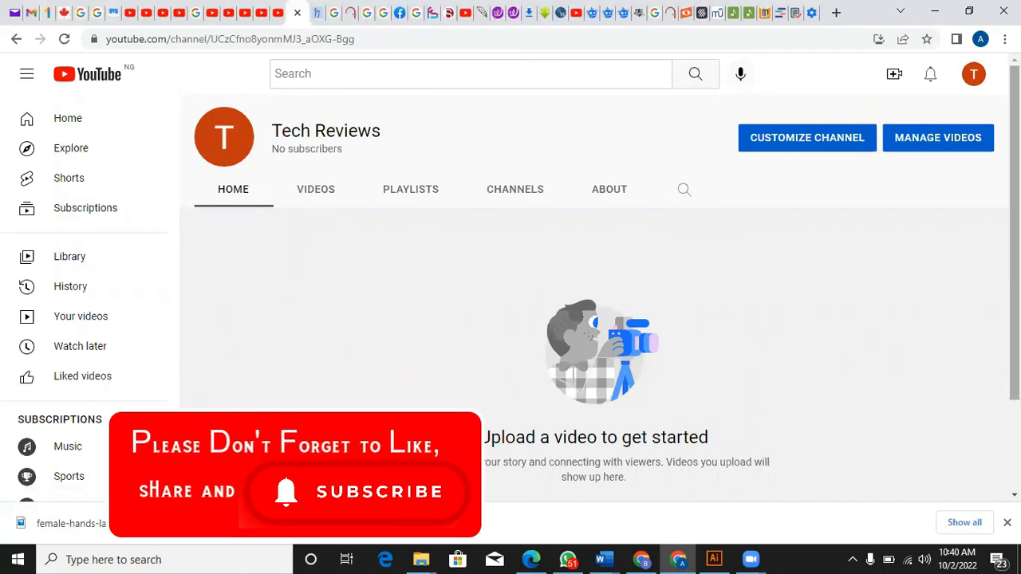
{"action": "mouse_move", "coordinate": [852, 118]}
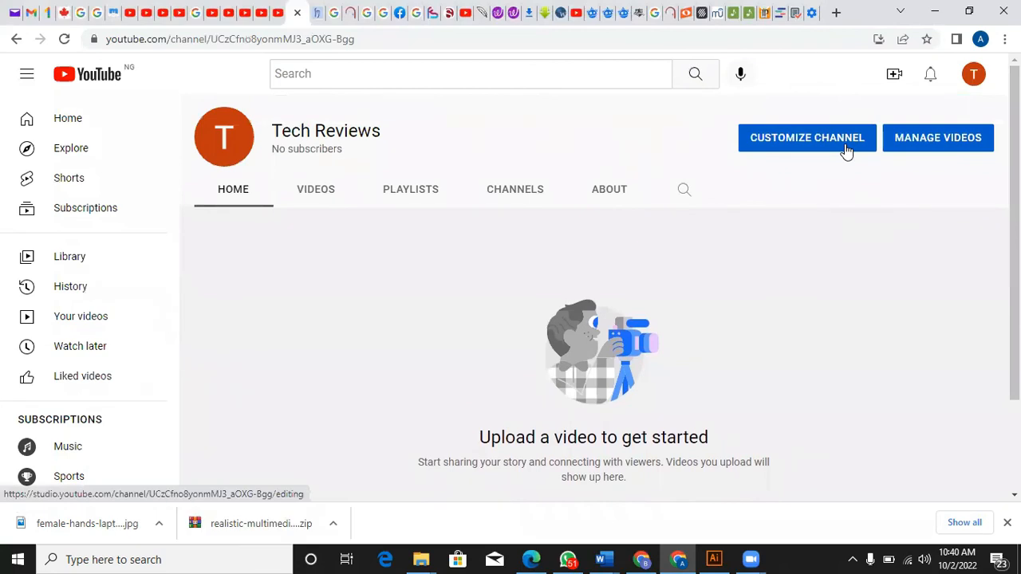
{"action": "mouse_move", "coordinate": [644, 223]}
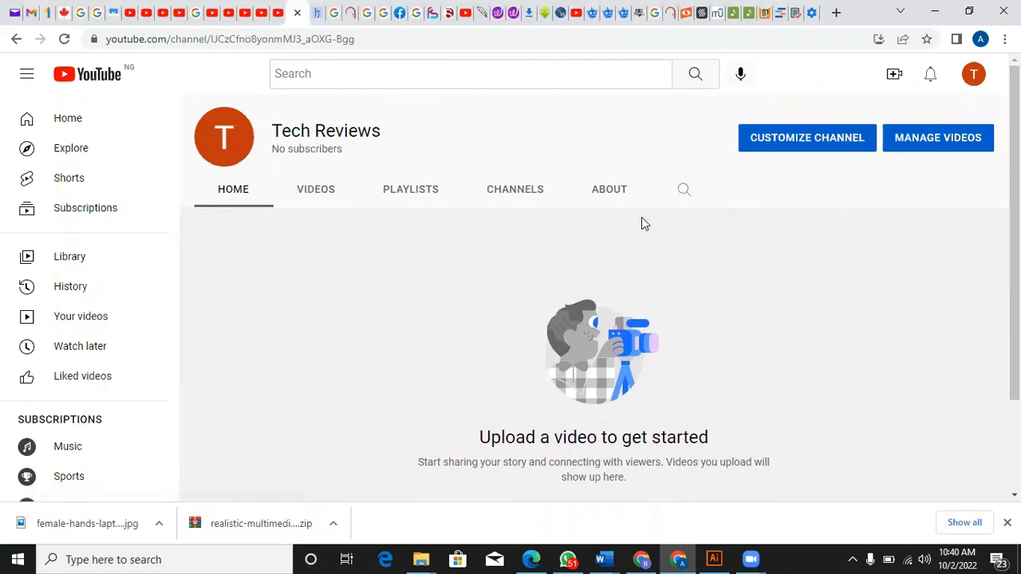
{"action": "mouse_move", "coordinate": [826, 144]}
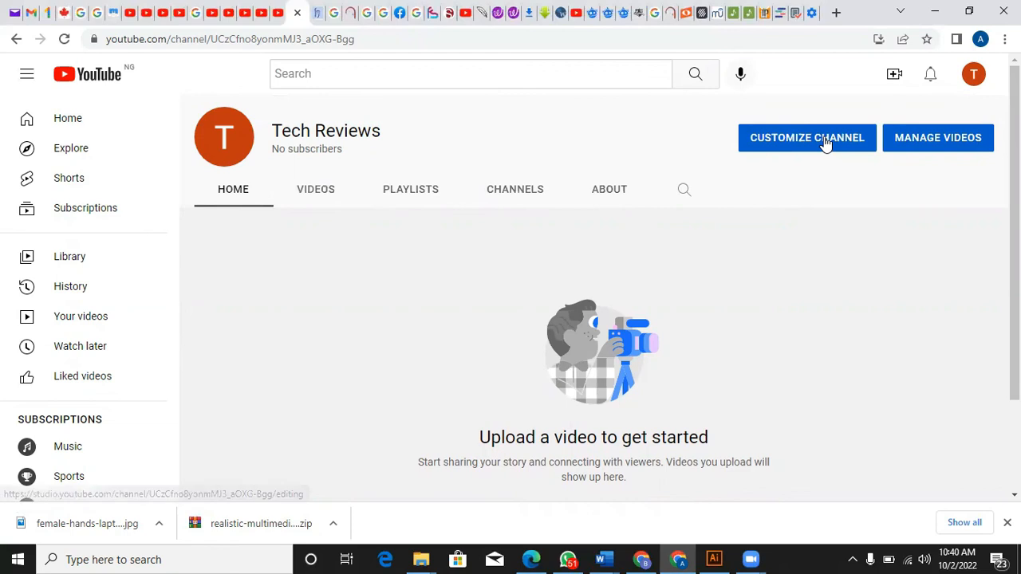
{"action": "mouse_move", "coordinate": [957, 193]}
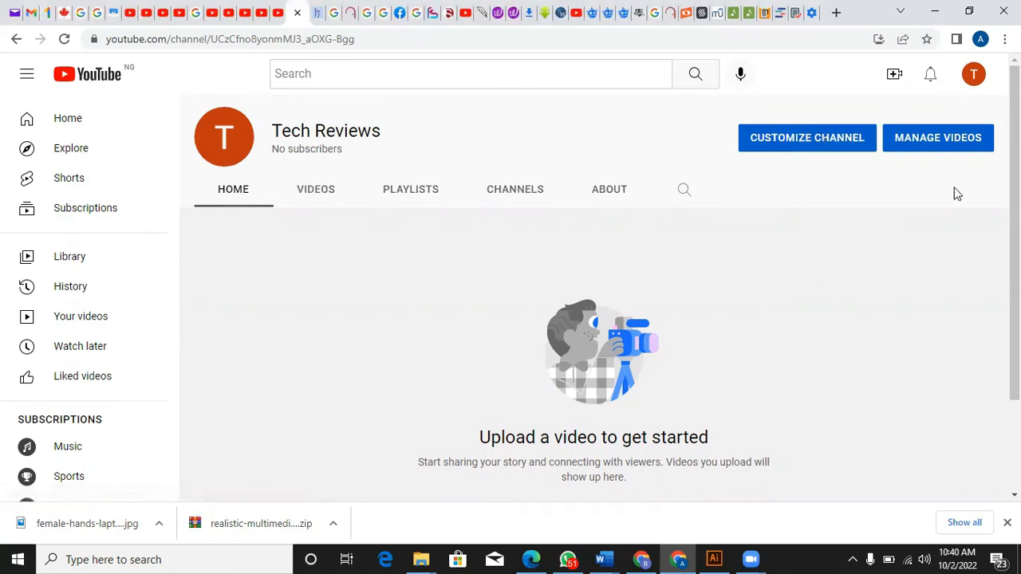
{"action": "mouse_move", "coordinate": [631, 31]}
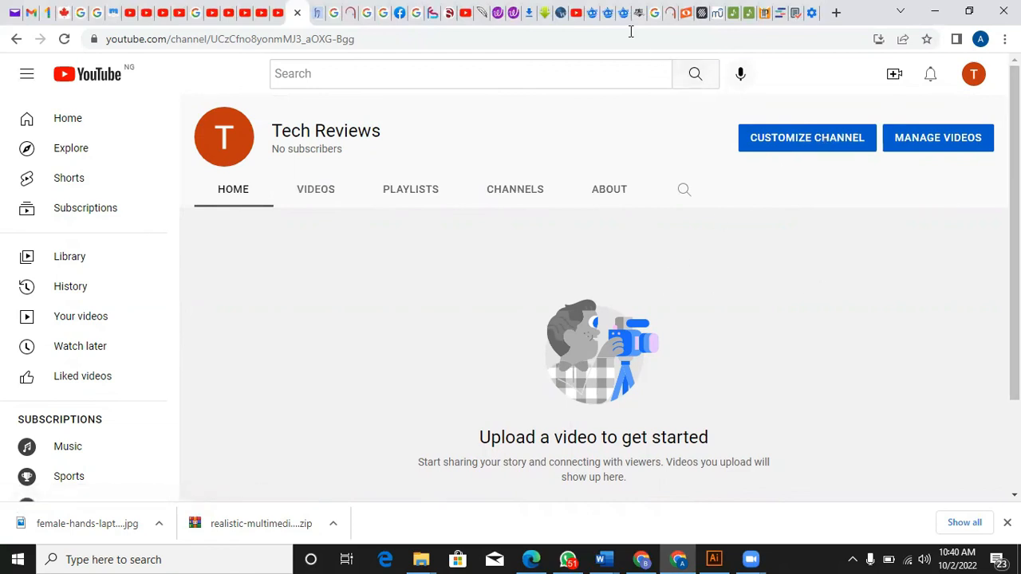